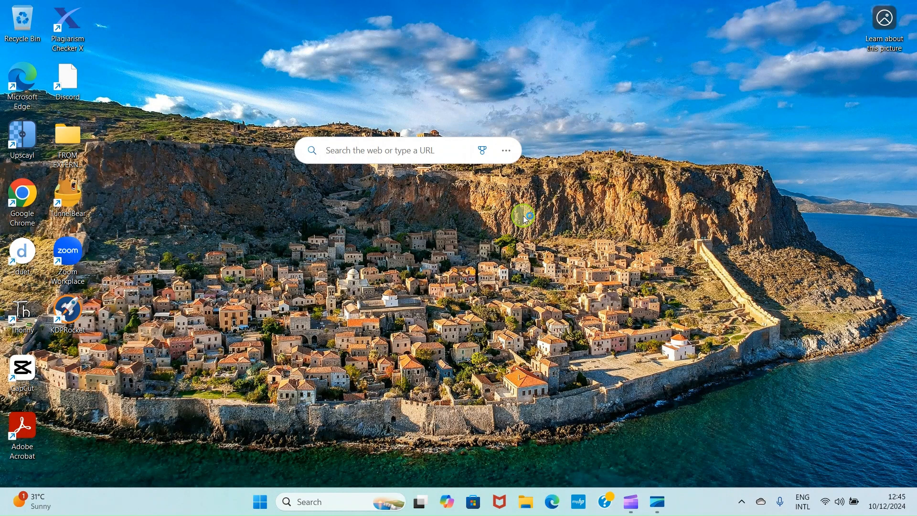
mouse_move(527, 230)
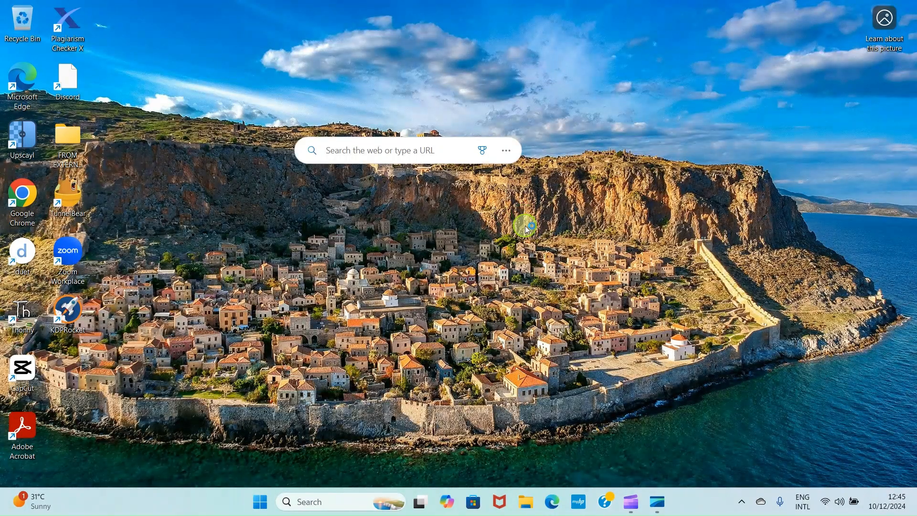
mouse_move(525, 503)
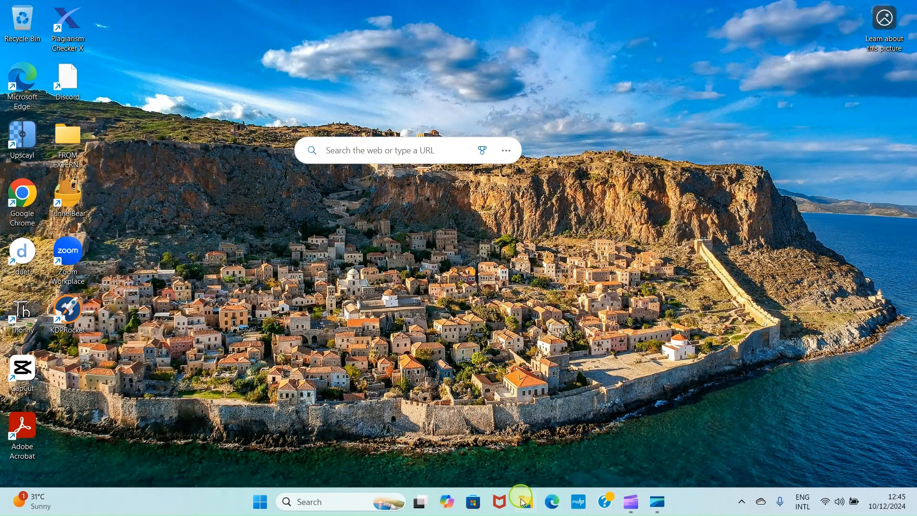
mouse_move(522, 502)
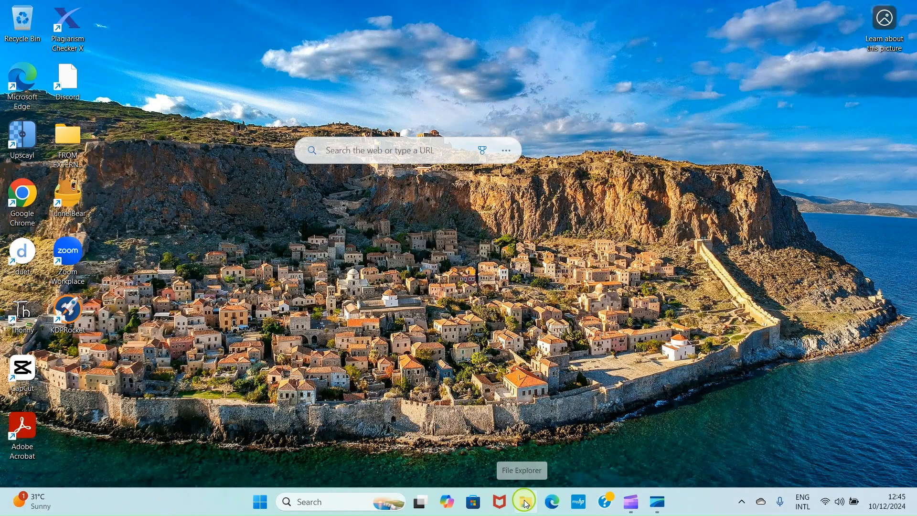
Launch File Explorer from the taskbar and show its Home page
left_click(525, 501)
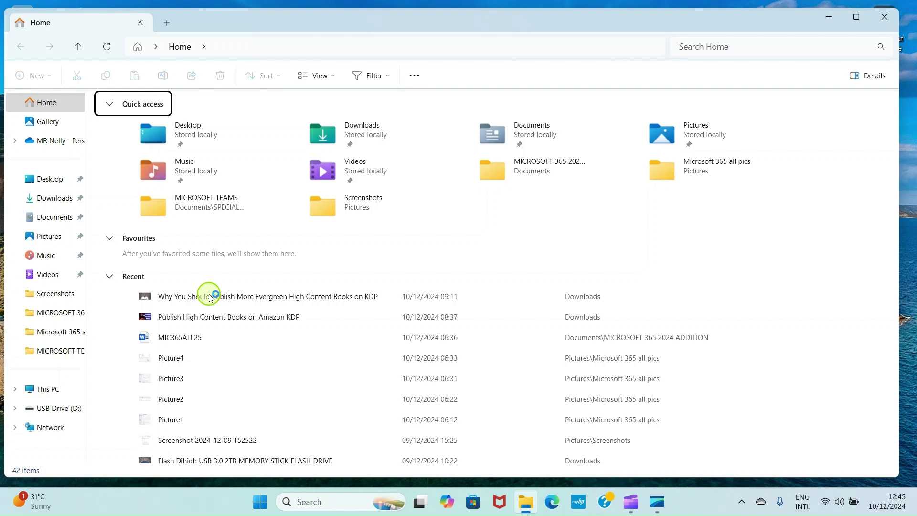
left_click(44, 102)
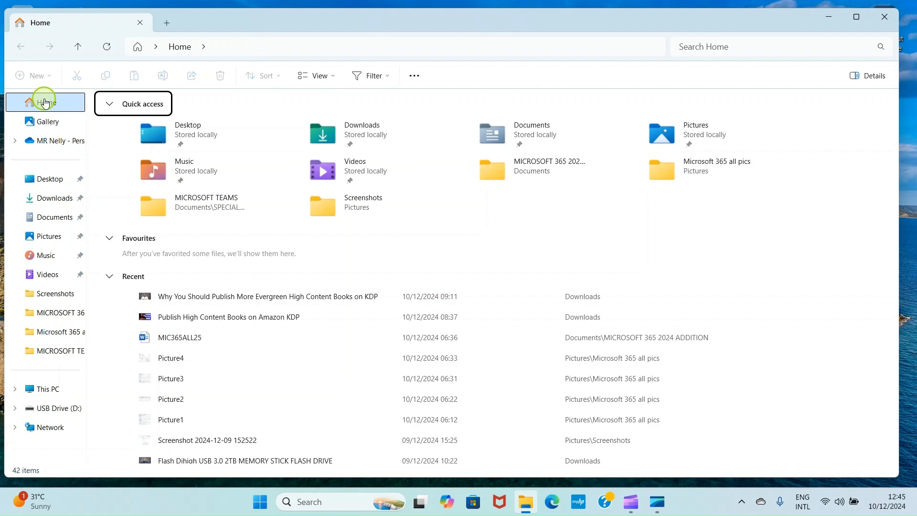
mouse_move(53, 207)
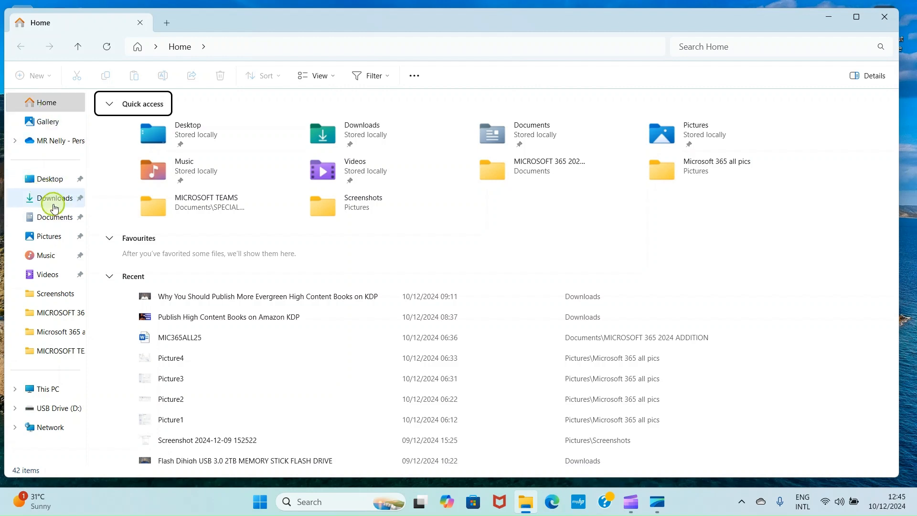
Open Downloads and copy the 617 KB PNG about publishing high-content books
left_click(52, 197)
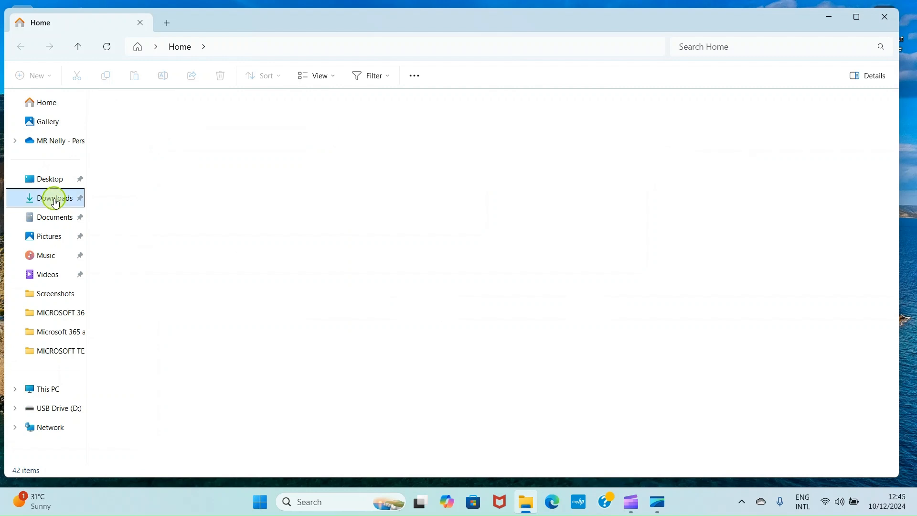
left_click(49, 197)
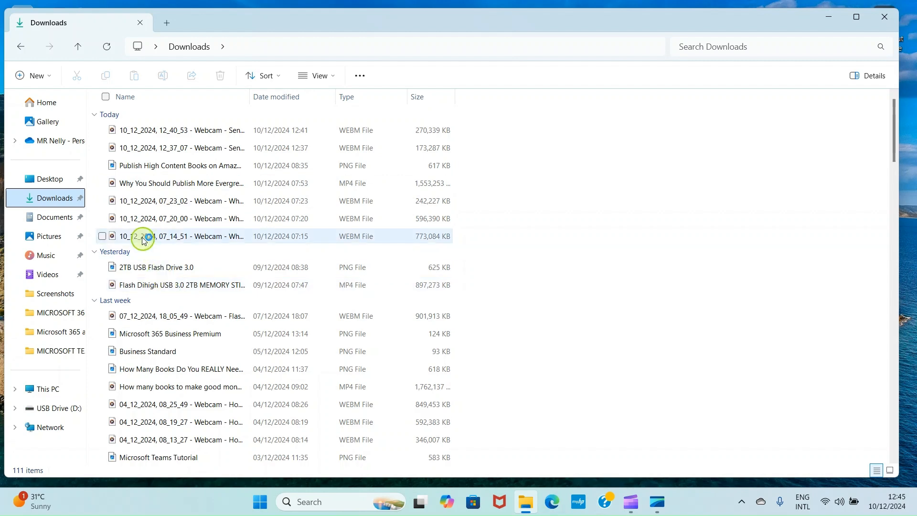
left_click(158, 165)
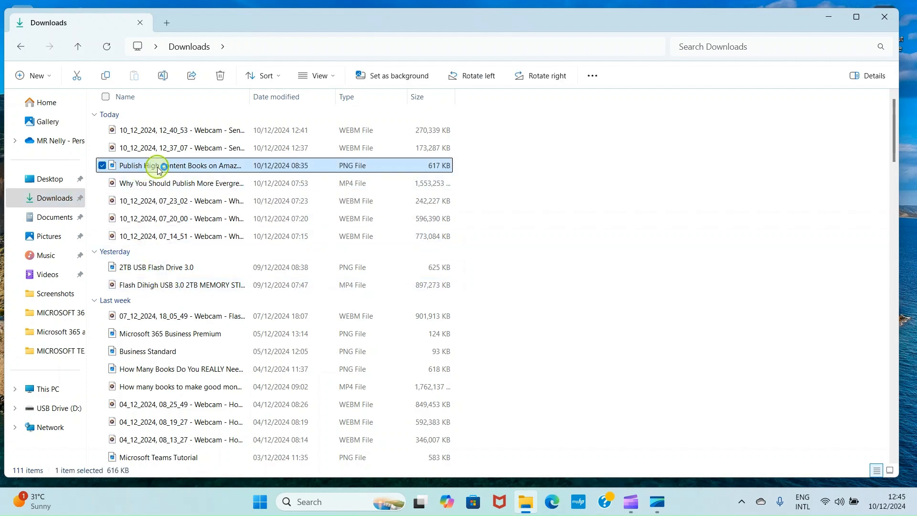
left_click(105, 76)
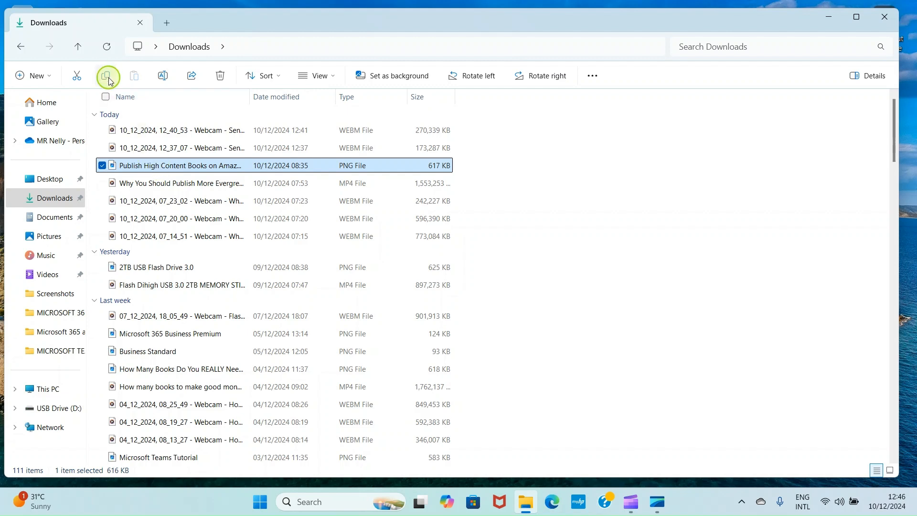
mouse_move(109, 79)
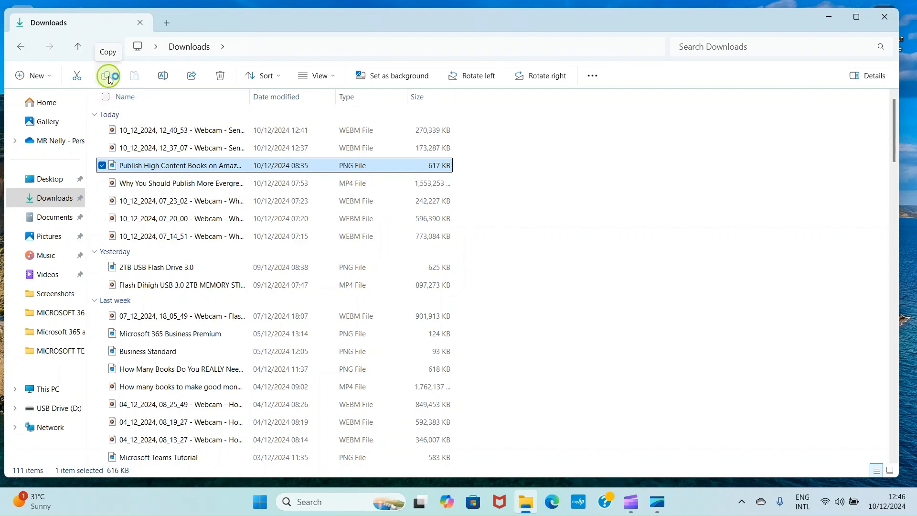
left_click(106, 75)
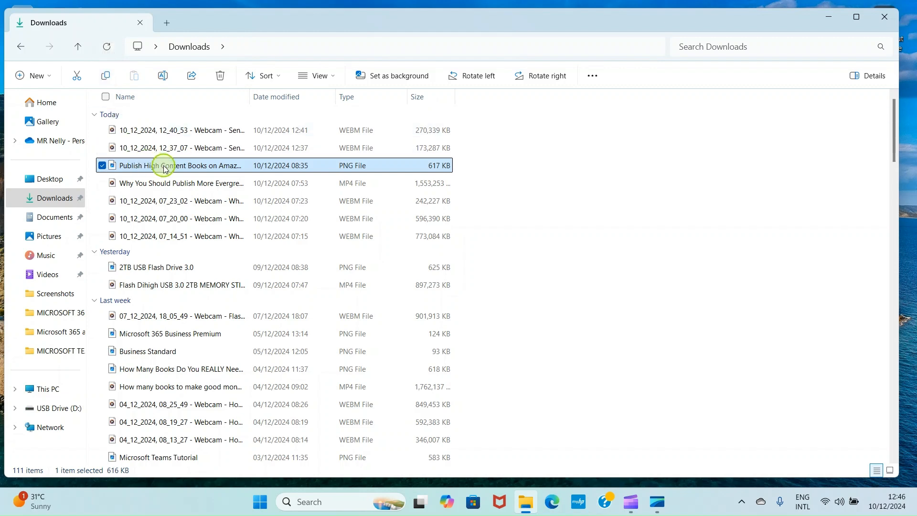
right_click(162, 166)
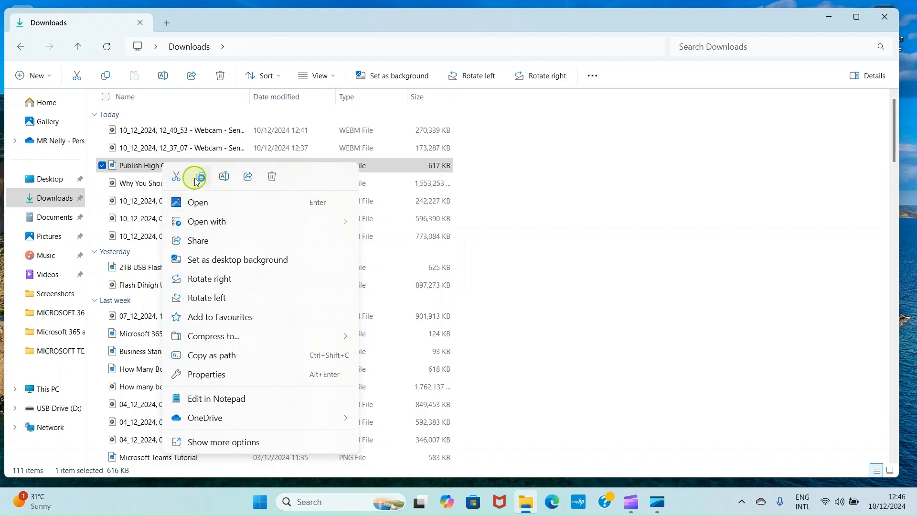
mouse_move(199, 176)
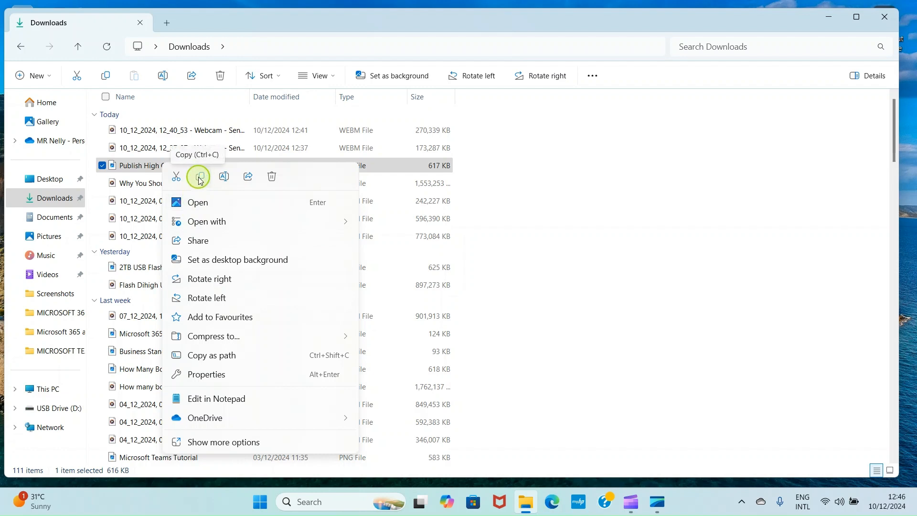
left_click(199, 176)
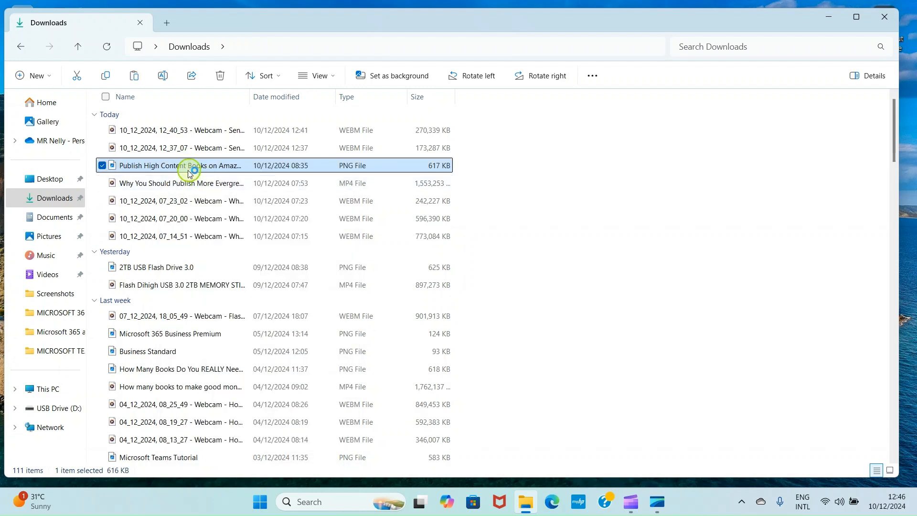
mouse_move(24, 404)
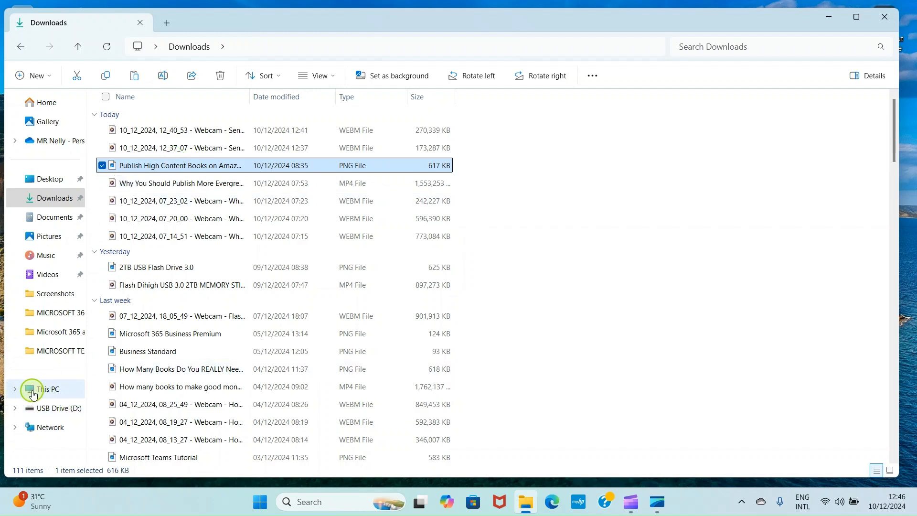
mouse_move(54, 388)
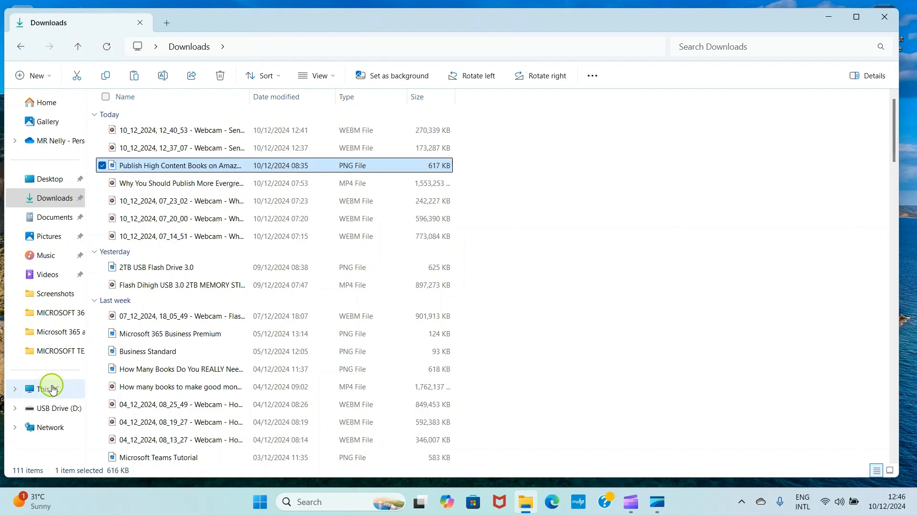
Show This PC's Windows (C:) and USB Drive (D:), selecting the USB drive
left_click(48, 389)
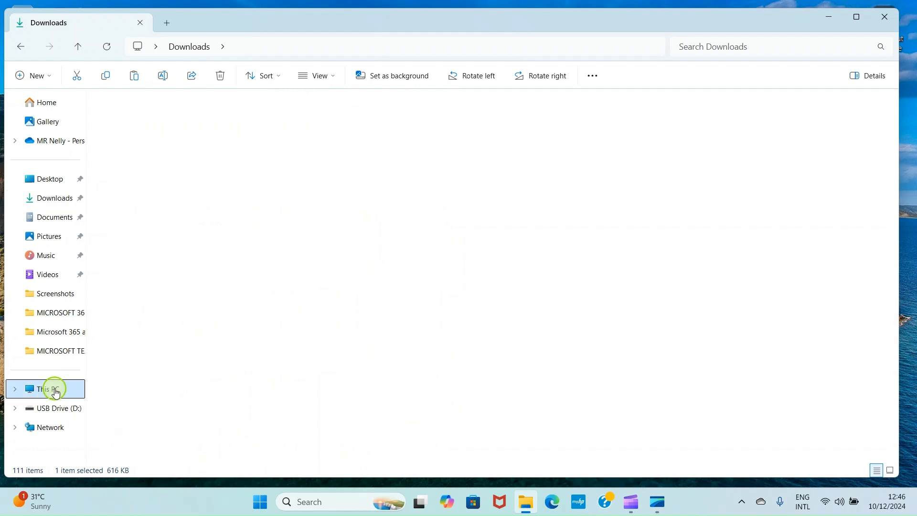
left_click(52, 389)
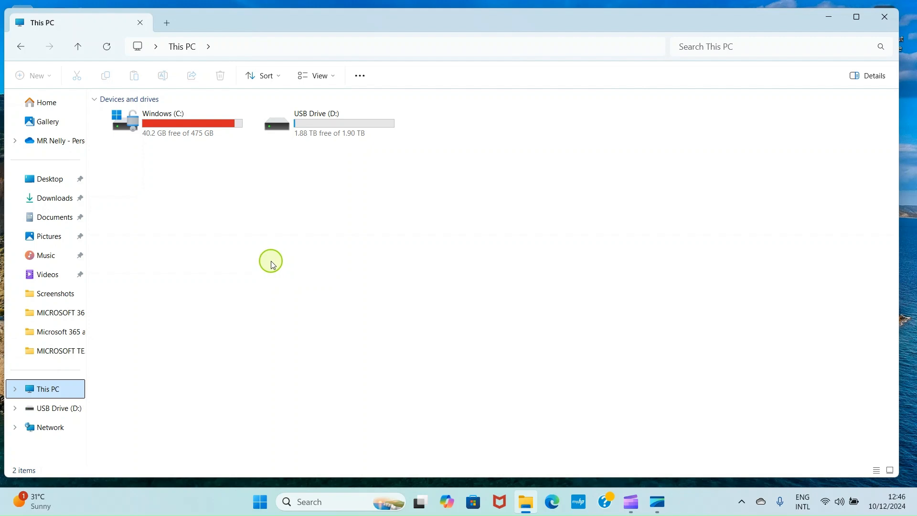
mouse_move(182, 133)
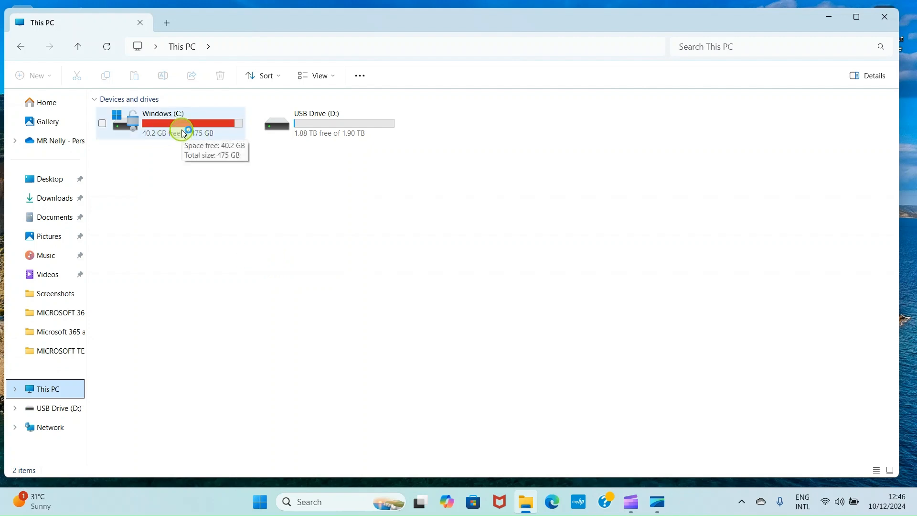
mouse_move(340, 135)
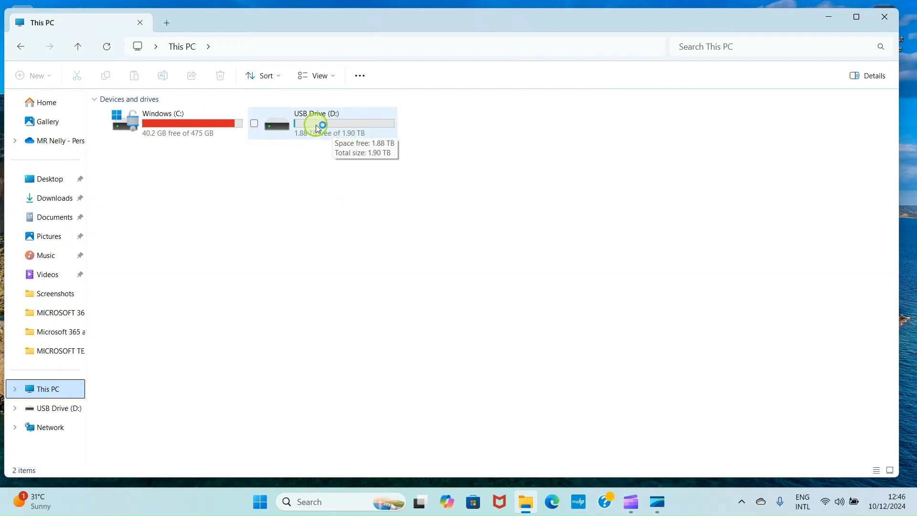
left_click(318, 125)
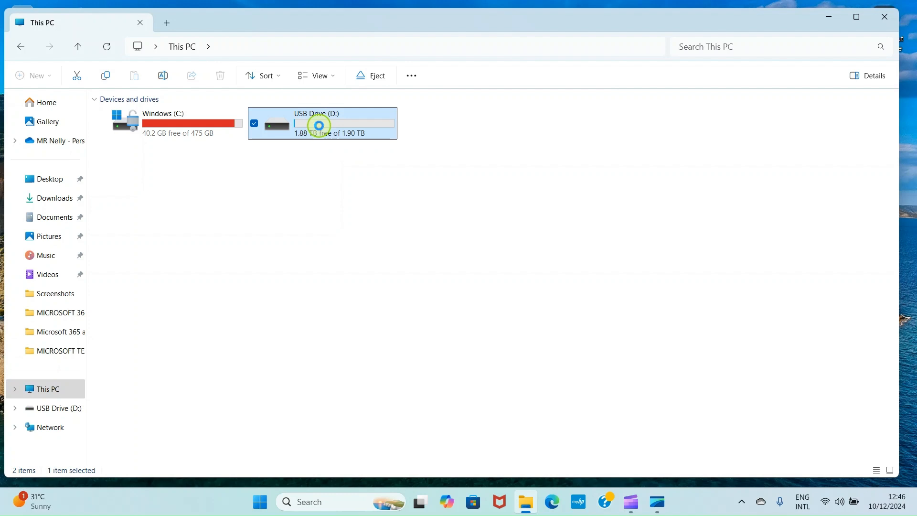
Open USB Drive (D:) and paste the copied PNG beside the JULY 2024 folder
double_click(319, 125)
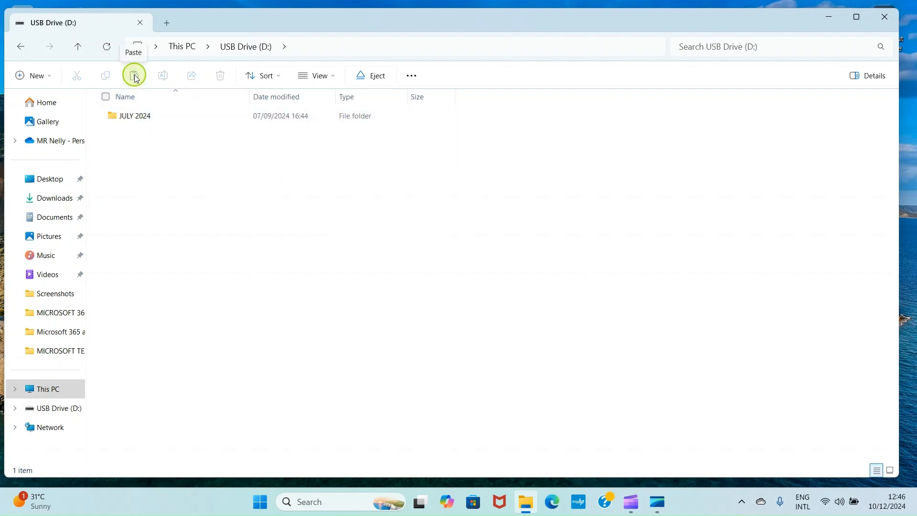
left_click(133, 75)
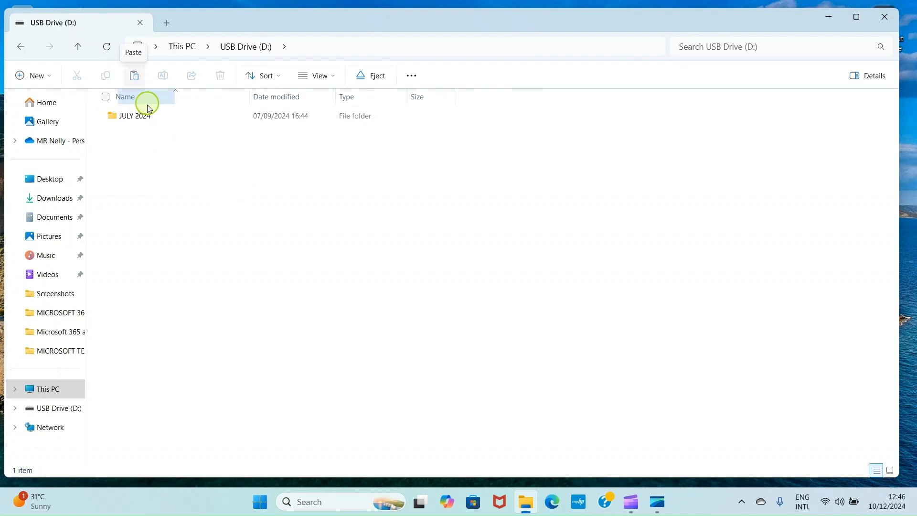
right_click(150, 173)
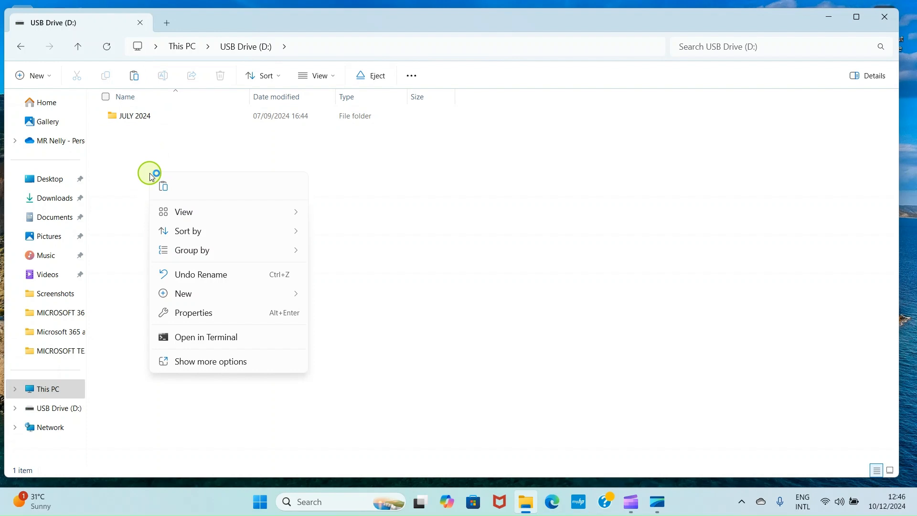
mouse_move(166, 188)
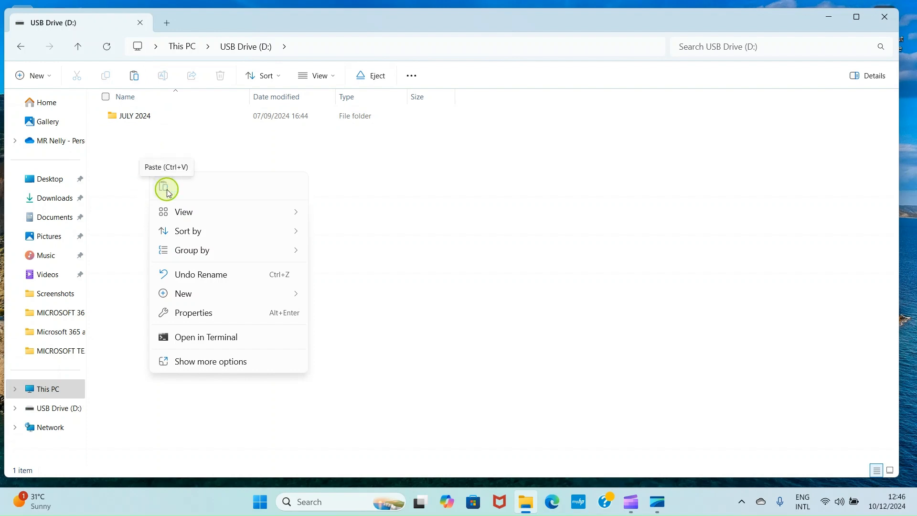
left_click(166, 187)
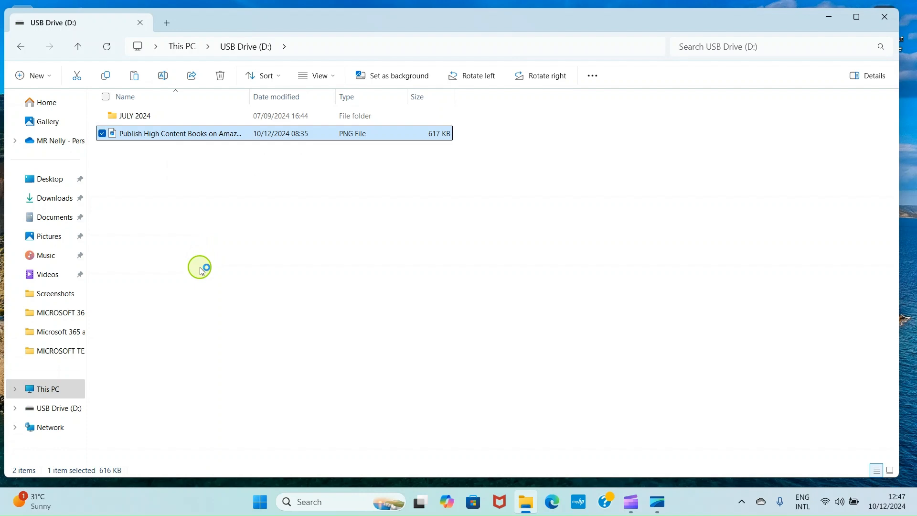
mouse_move(200, 276)
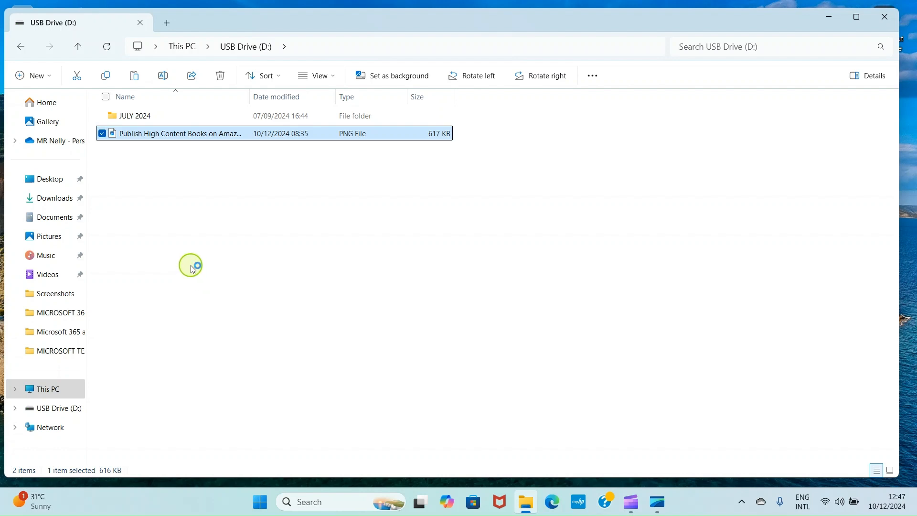
mouse_move(193, 259)
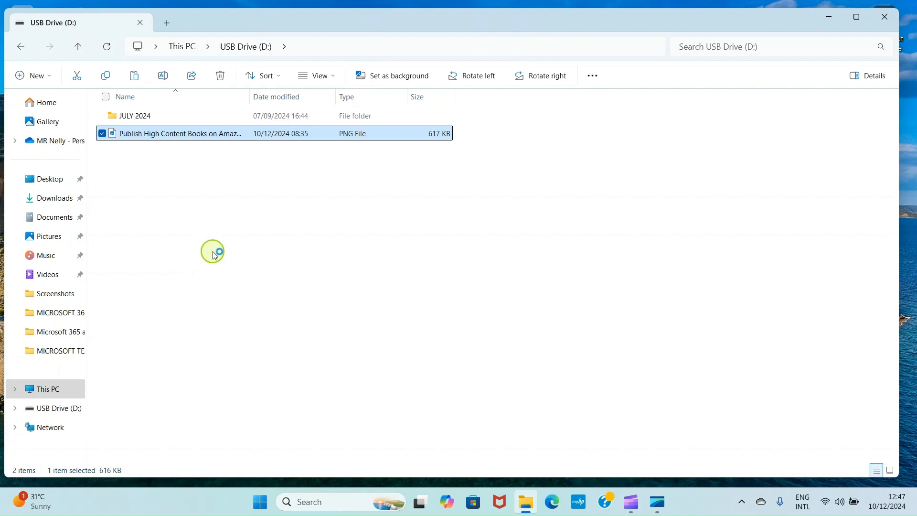
mouse_move(214, 252)
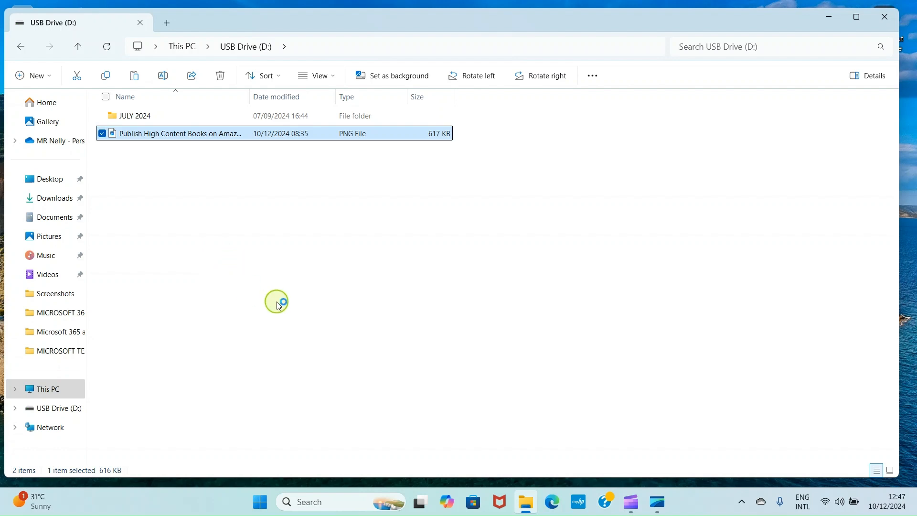
mouse_move(299, 309)
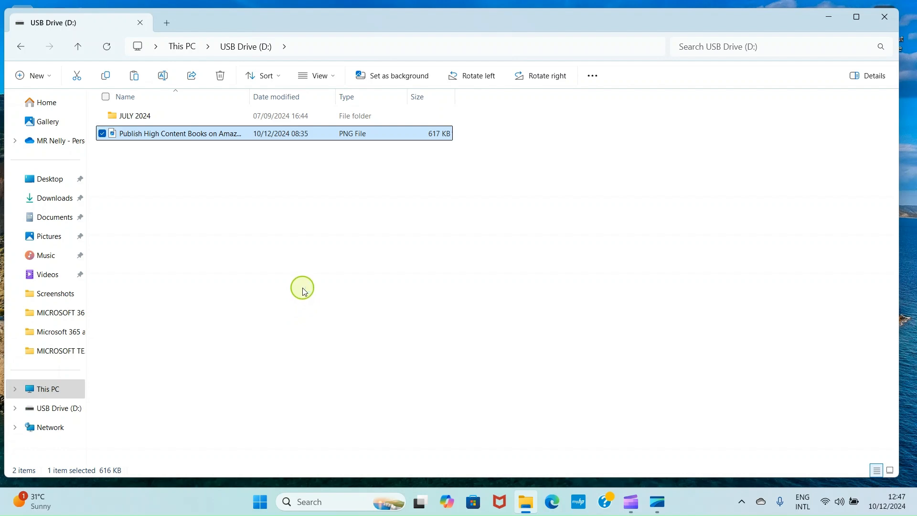
mouse_move(58, 203)
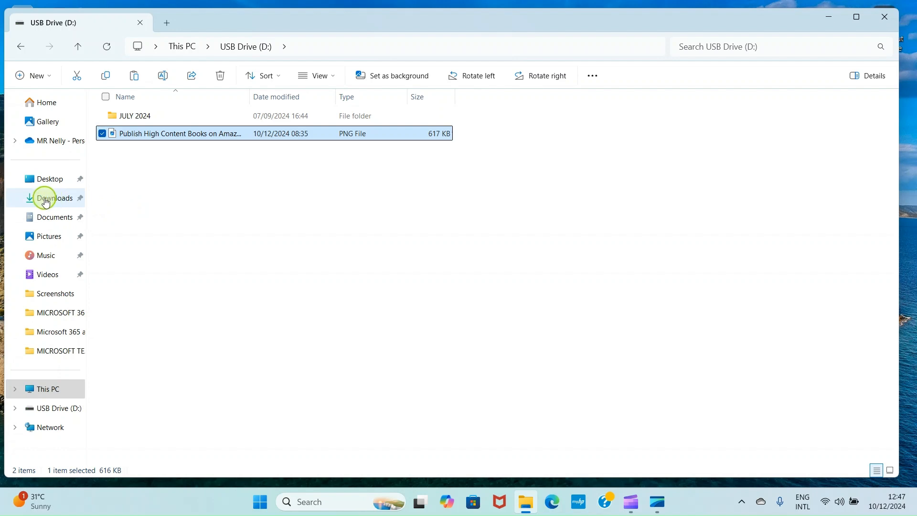
Go to Downloads and open the OCTOBER 2024 folder of 27 videos and images
left_click(47, 198)
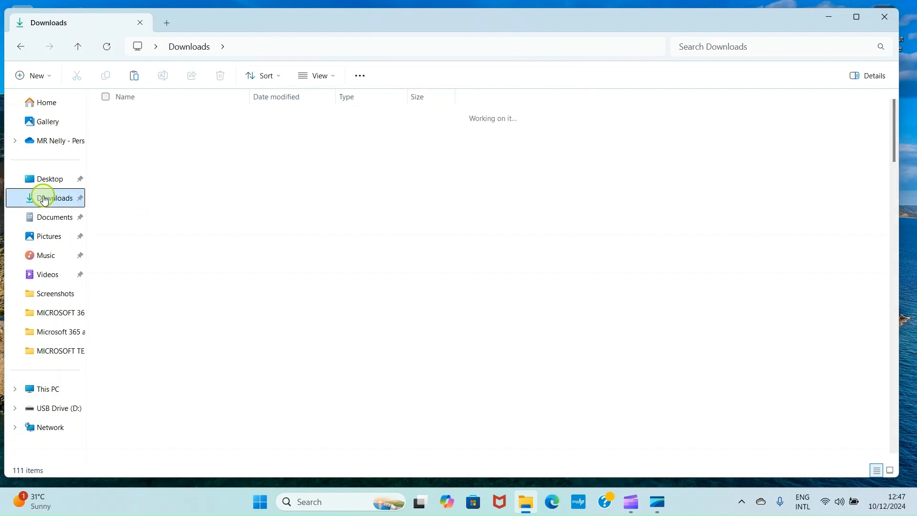
left_click(42, 198)
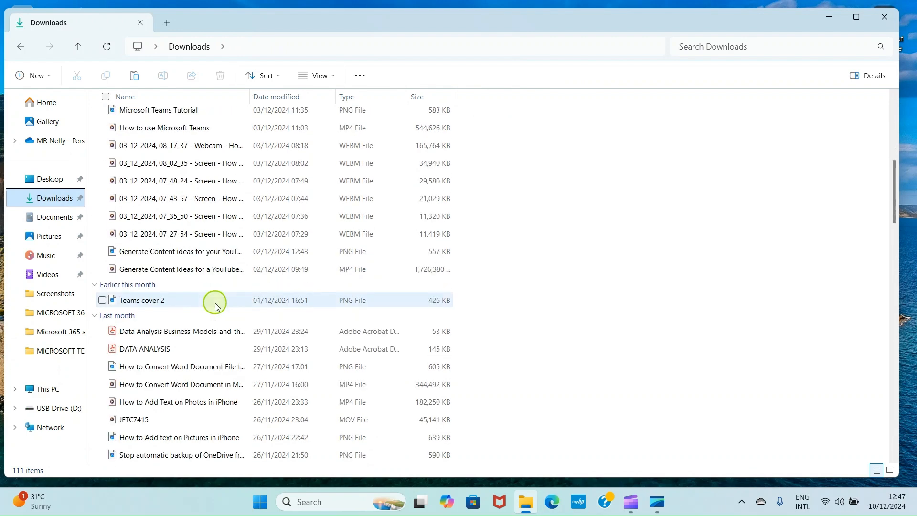
scroll("down", 3)
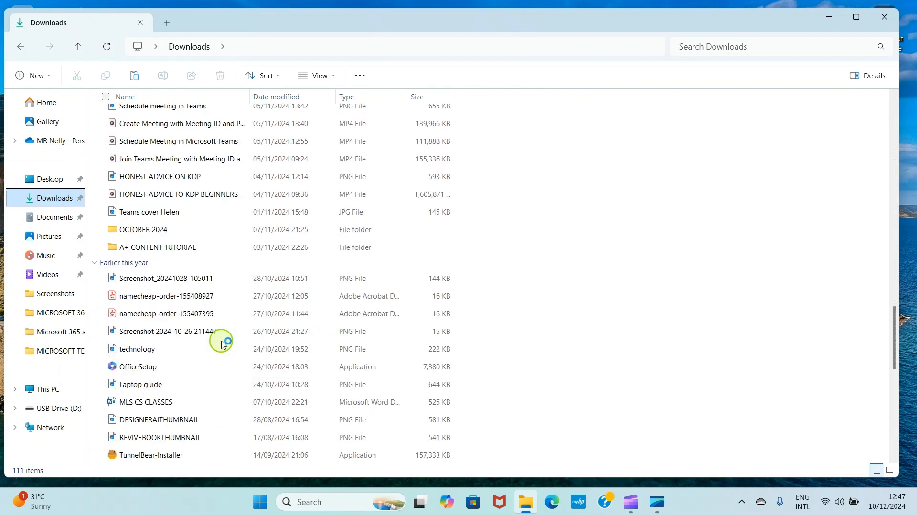
mouse_move(123, 238)
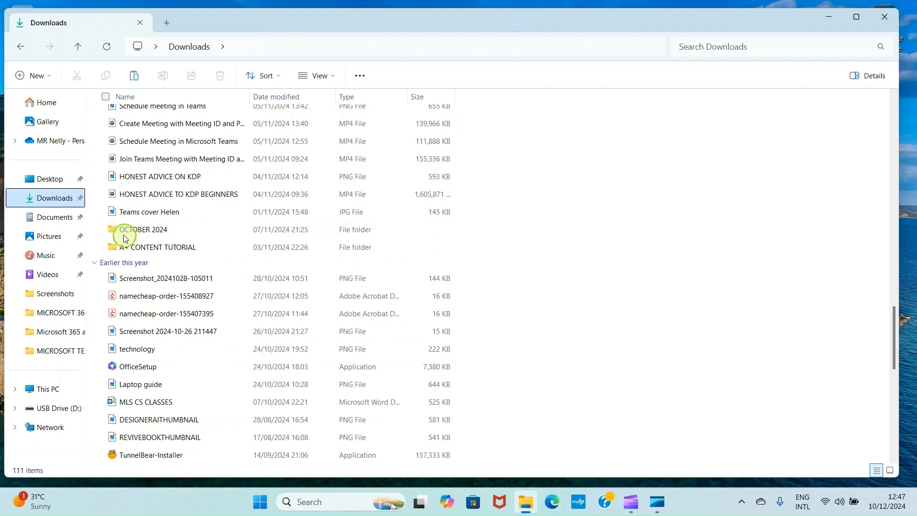
left_click(138, 229)
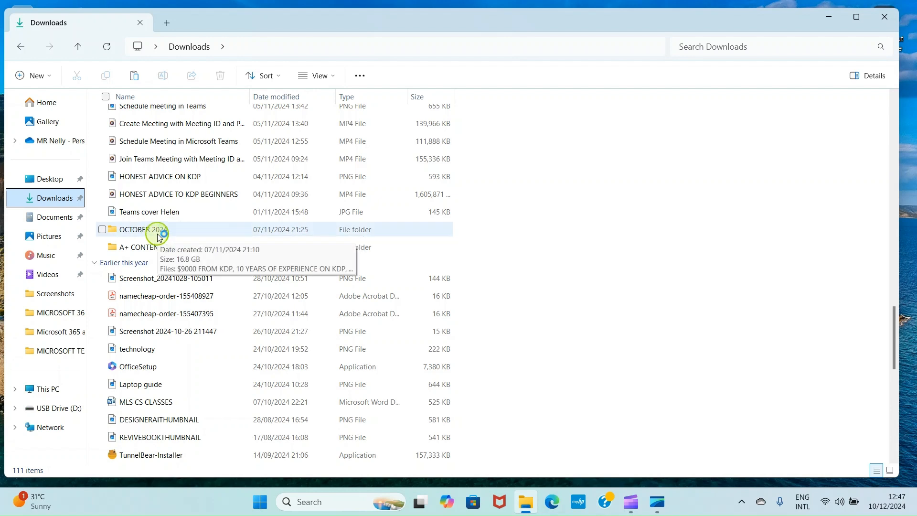
double_click(139, 229)
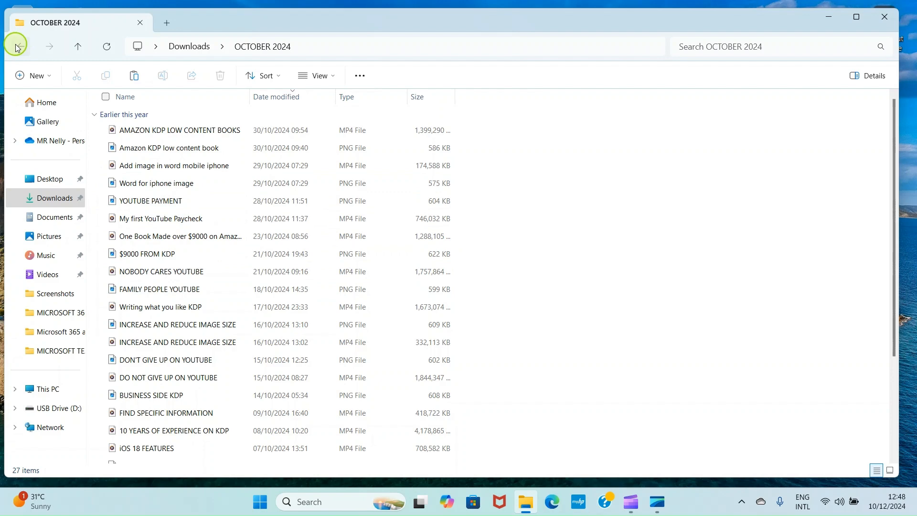
Return to Downloads for the OCTOBER 2024 folder, then switch to USB Drive (D:)
left_click(19, 46)
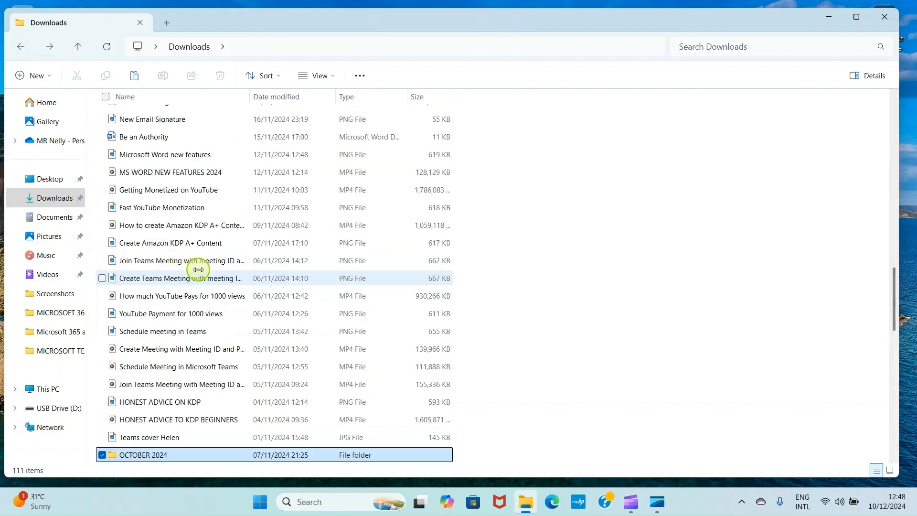
scroll("down", 3)
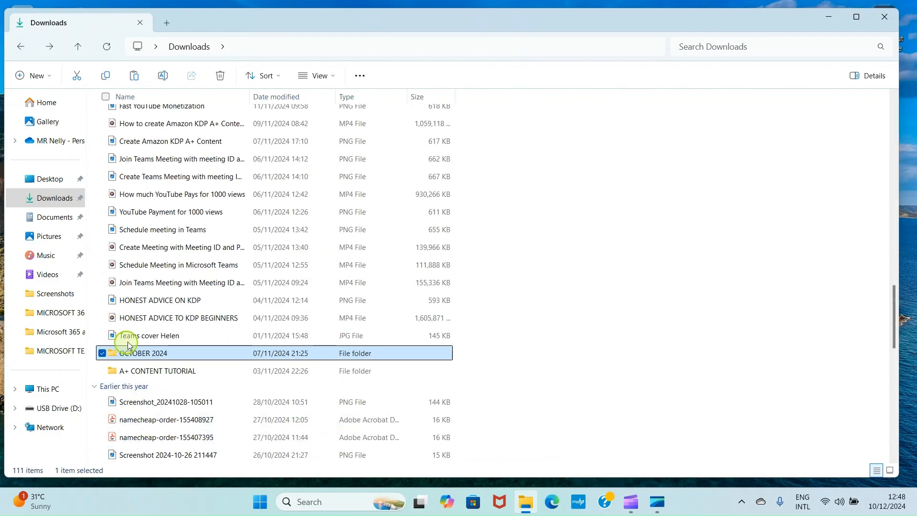
mouse_move(579, 311)
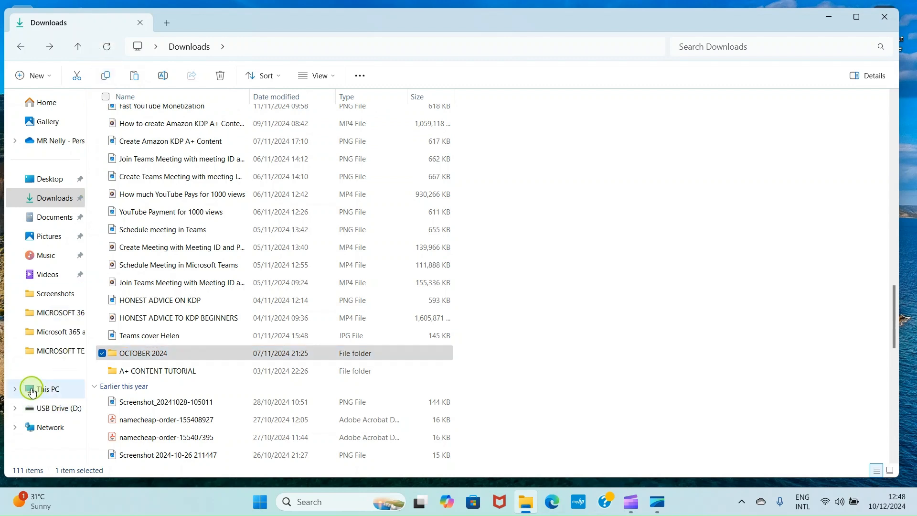
mouse_move(52, 399)
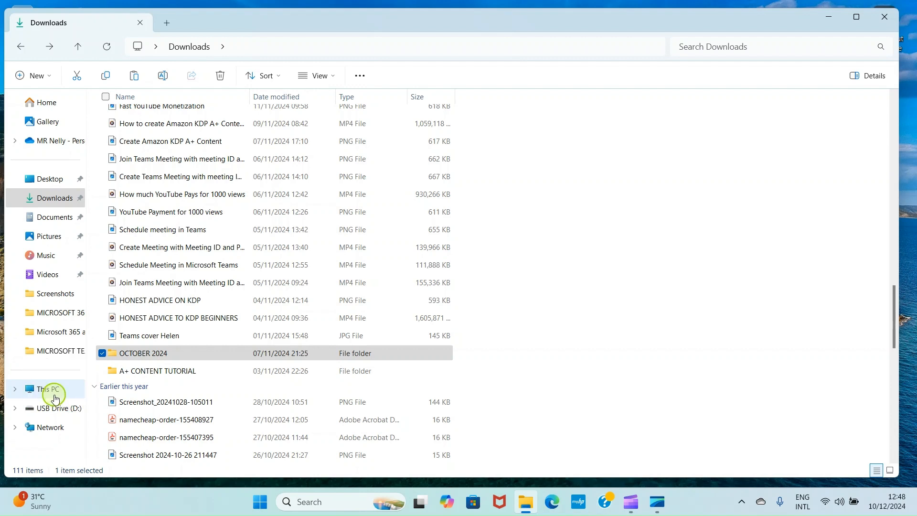
left_click(46, 389)
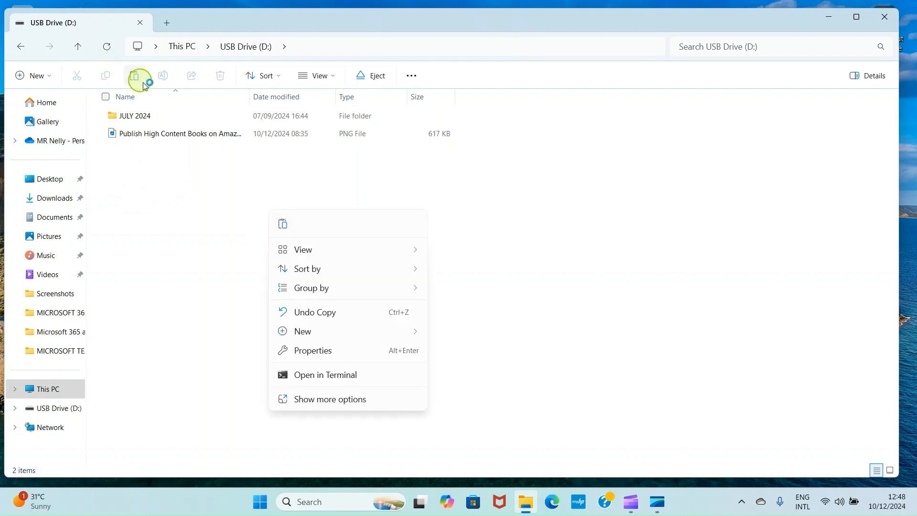
mouse_move(139, 77)
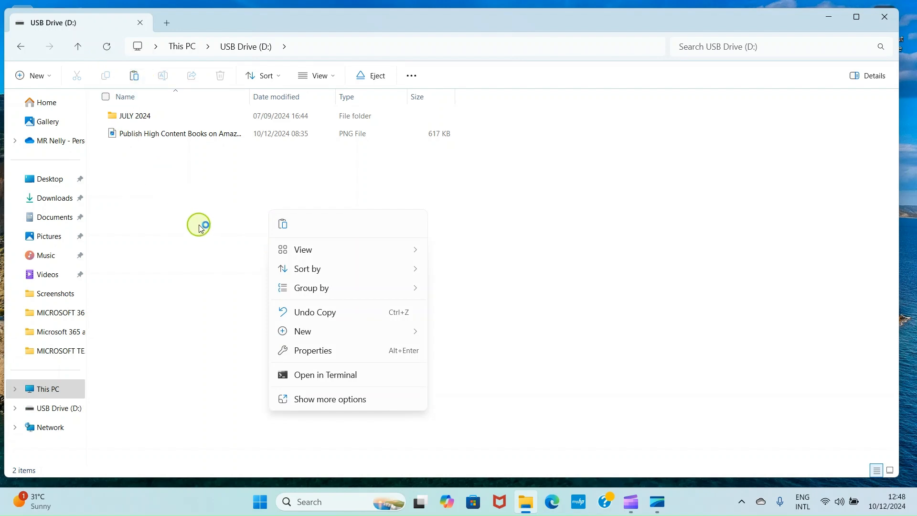
mouse_move(189, 212)
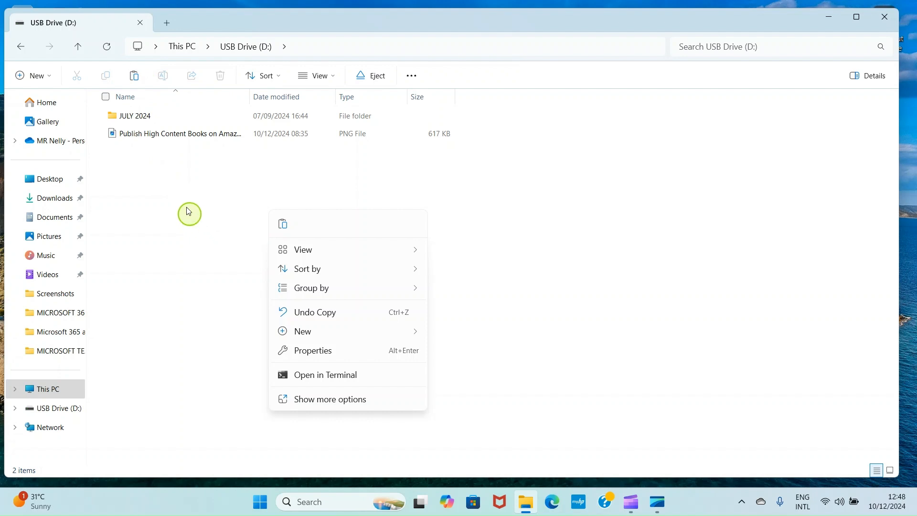
Dismiss the context menu and paste the OCTOBER 2024 folder into USB Drive (D:)
left_click(134, 75)
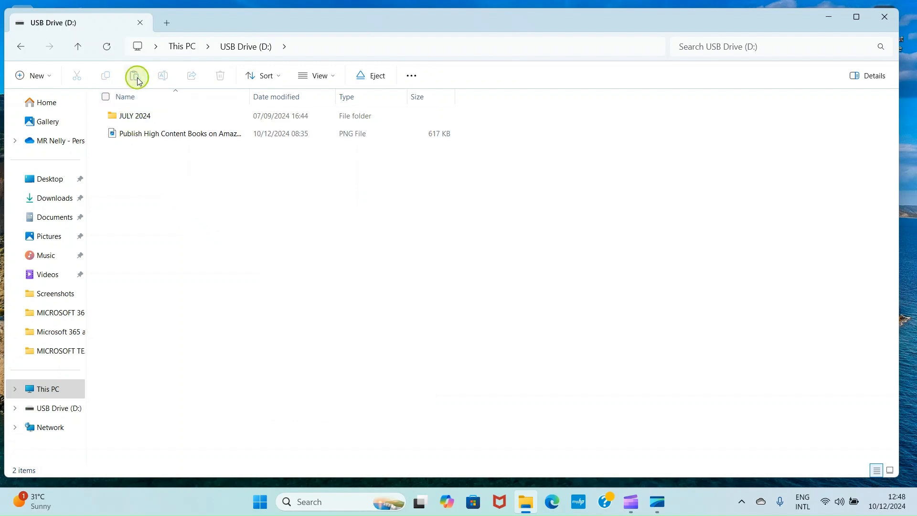
left_click(137, 75)
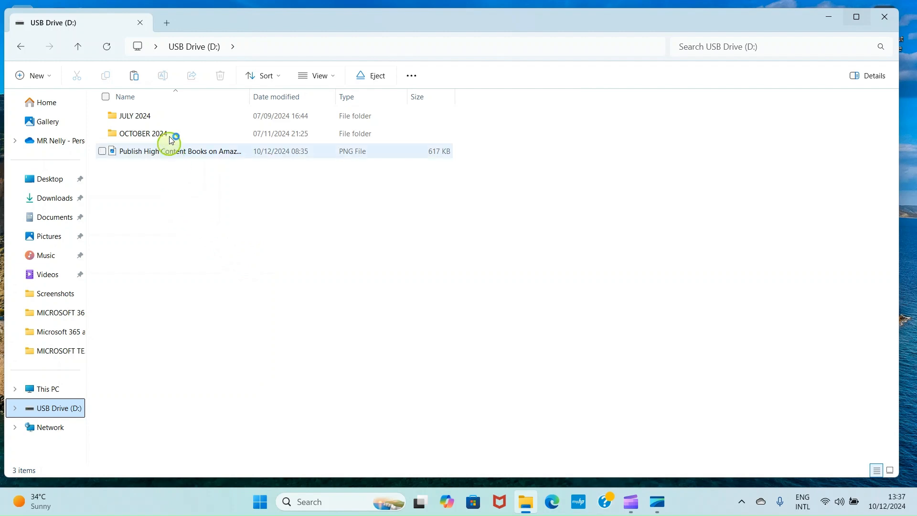
mouse_move(147, 138)
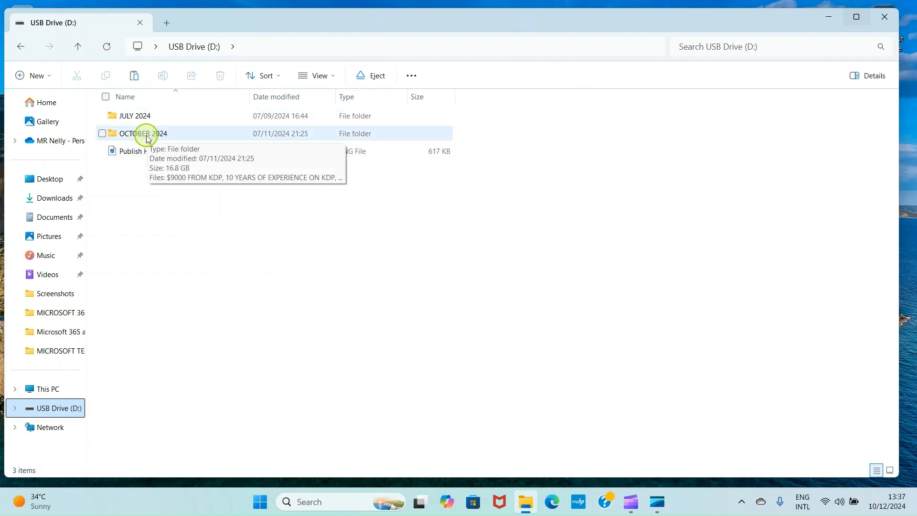
mouse_move(152, 135)
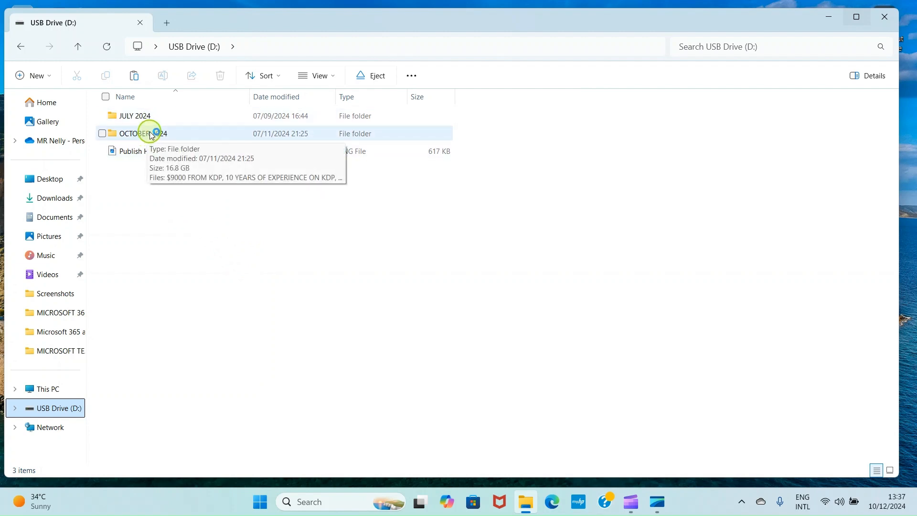
Confirm the drive's OCTOBER 2024 copy holds 27 items, then close File Explorer
double_click(150, 133)
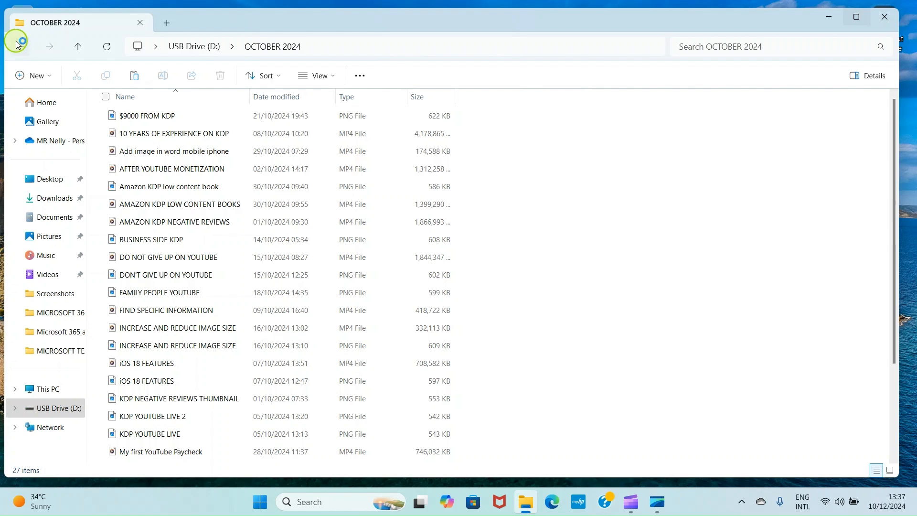
left_click(14, 46)
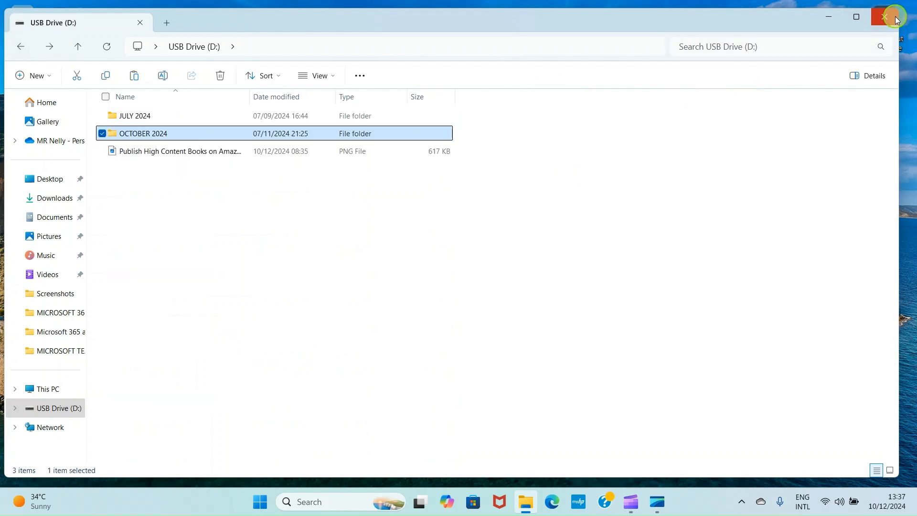
left_click(884, 16)
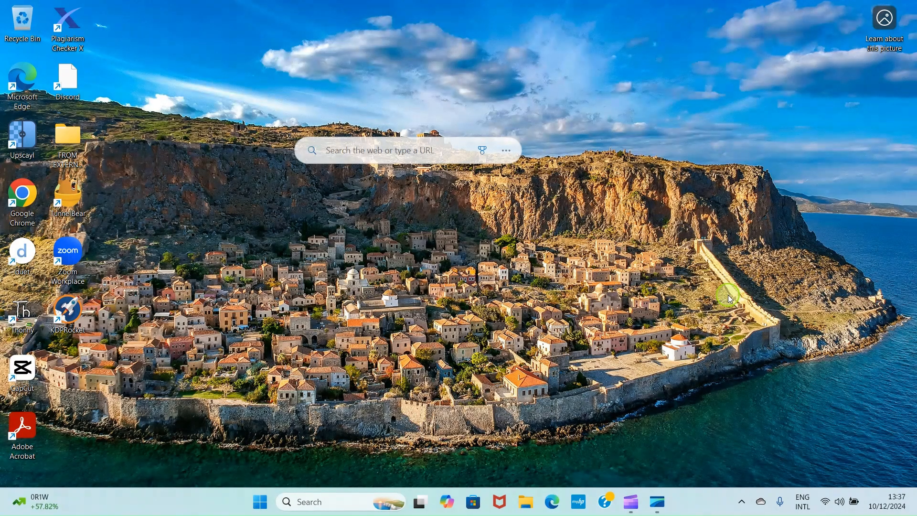
mouse_move(730, 460)
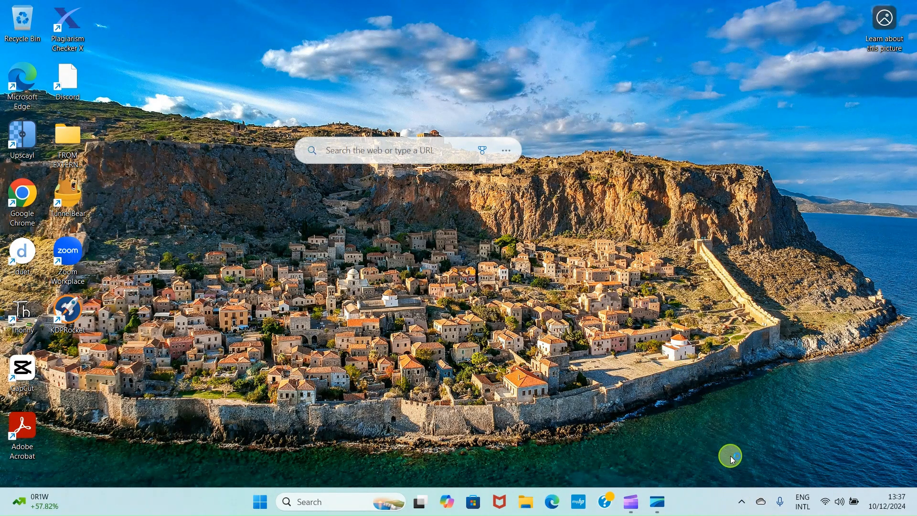
mouse_move(741, 501)
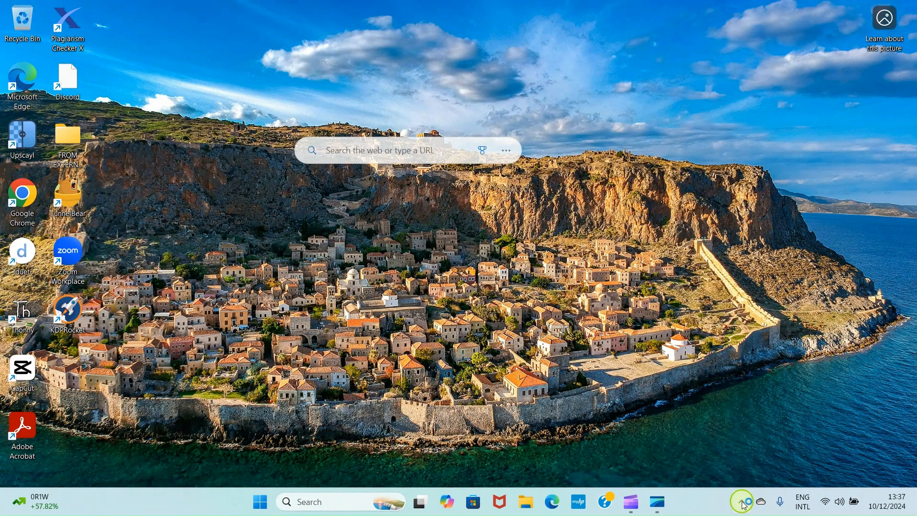
Reveal hidden tray icons and bring up the eject option for USB Drive (D:)
left_click(742, 501)
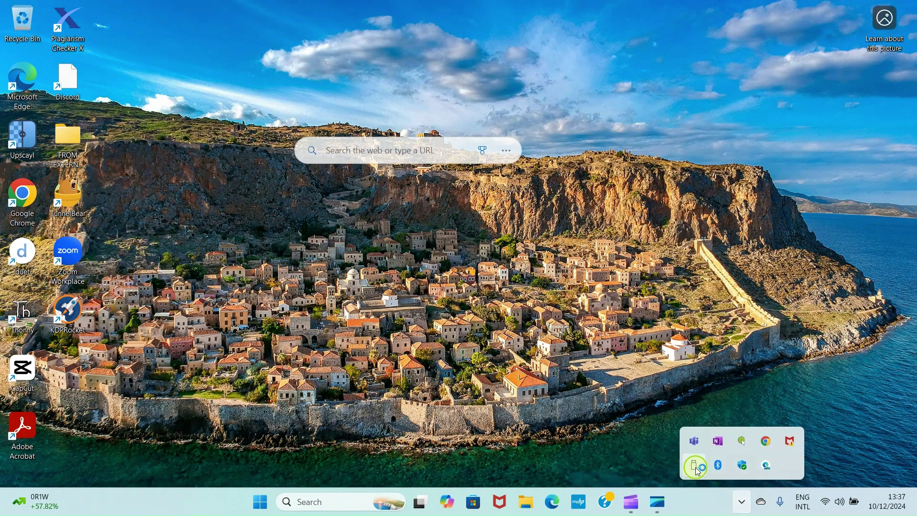
mouse_move(694, 465)
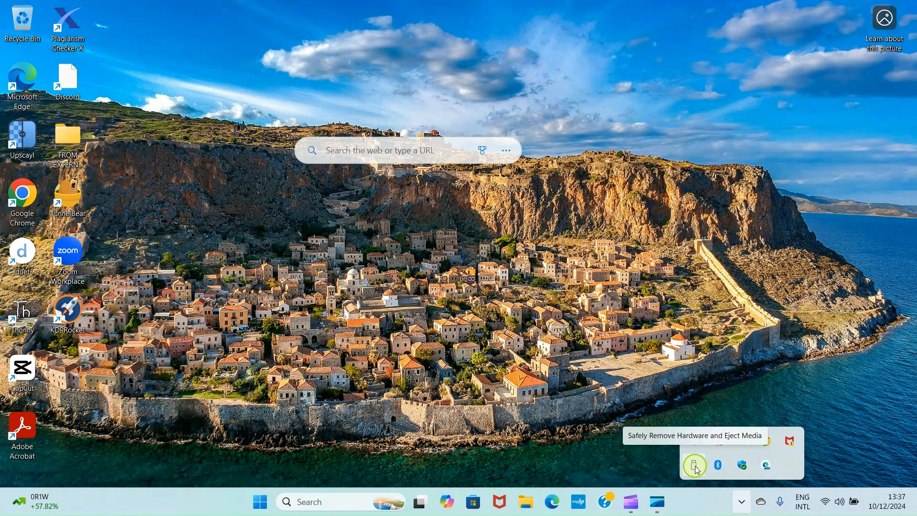
left_click(695, 465)
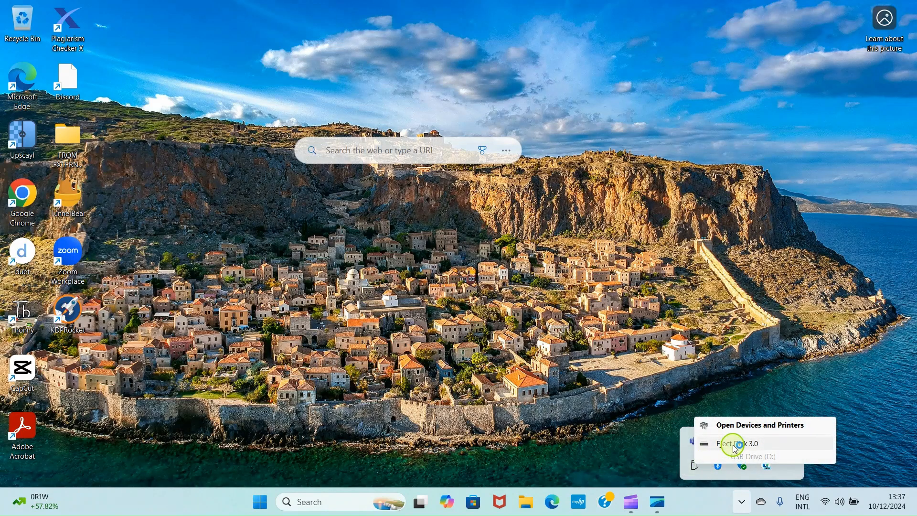